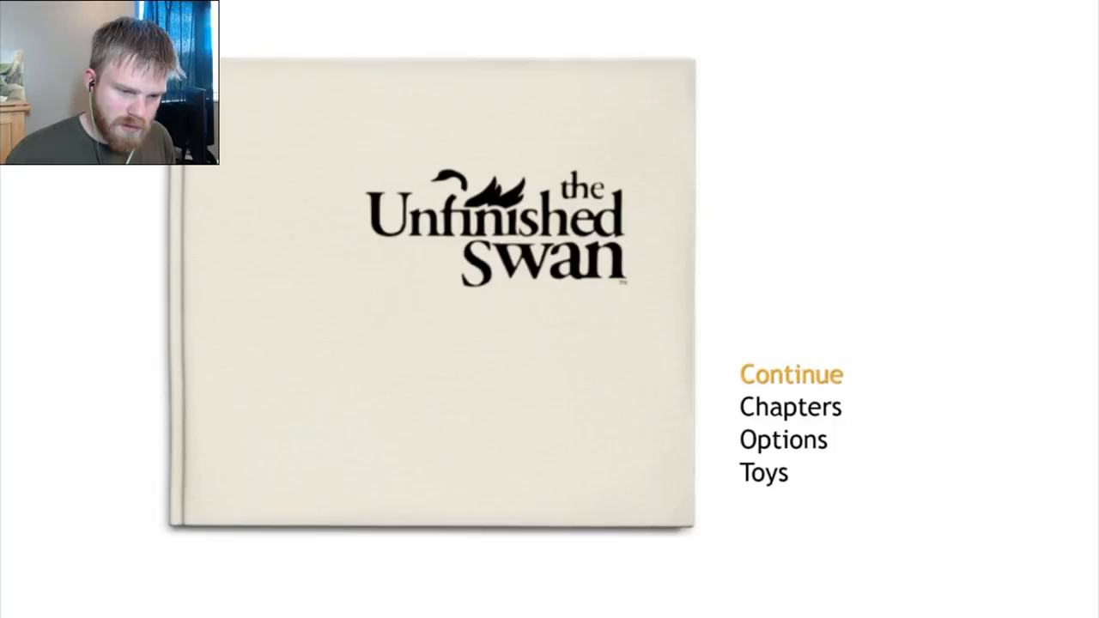
left_click(791, 374)
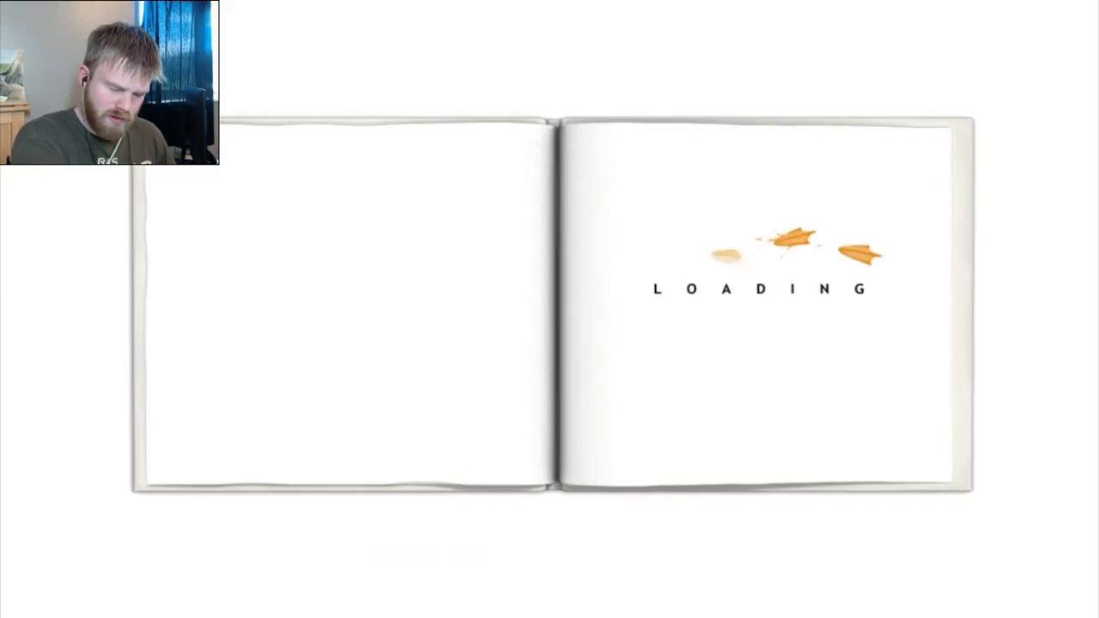